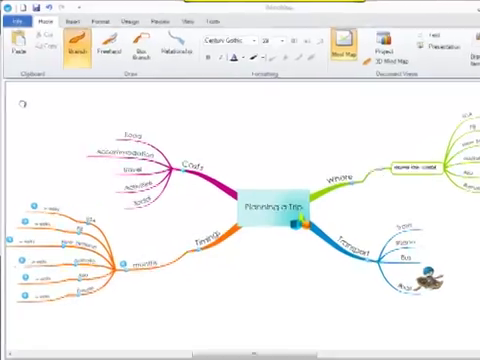
Step: Show the File backstage menu with the new mind map template gallery
{"action": "left_click", "coordinate": [20, 16]}
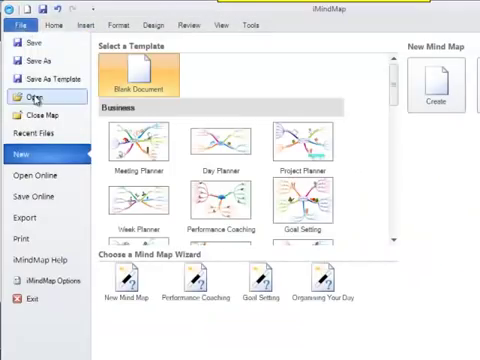
Step: Begin opening the older map file from the File menu's Open command
{"action": "left_click", "coordinate": [32, 98]}
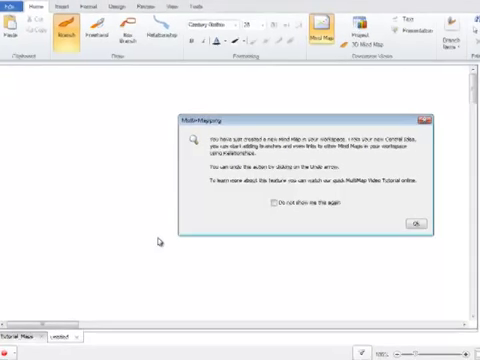
Step: Dismiss the Multi-Mapping notice with OK so the SmartLayout question appears
{"action": "left_click", "coordinate": [414, 220]}
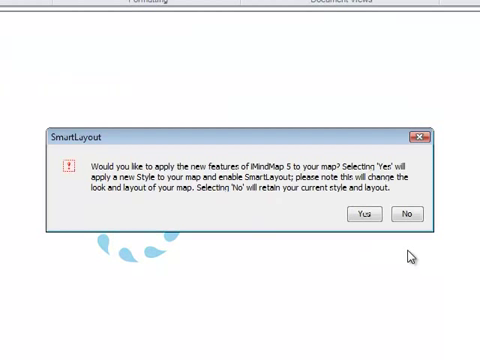